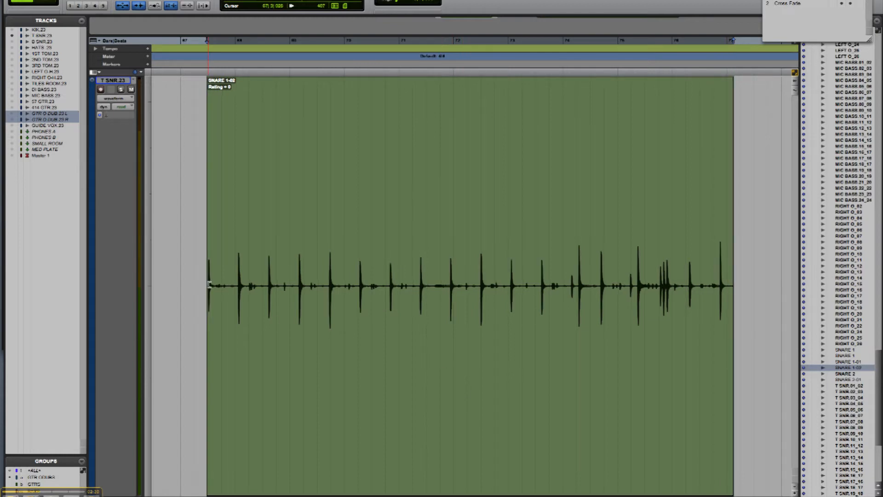
Open Preferences' Editing tab and preview the default Fade In shape, cancelling without changes.
left_click(235, 286)
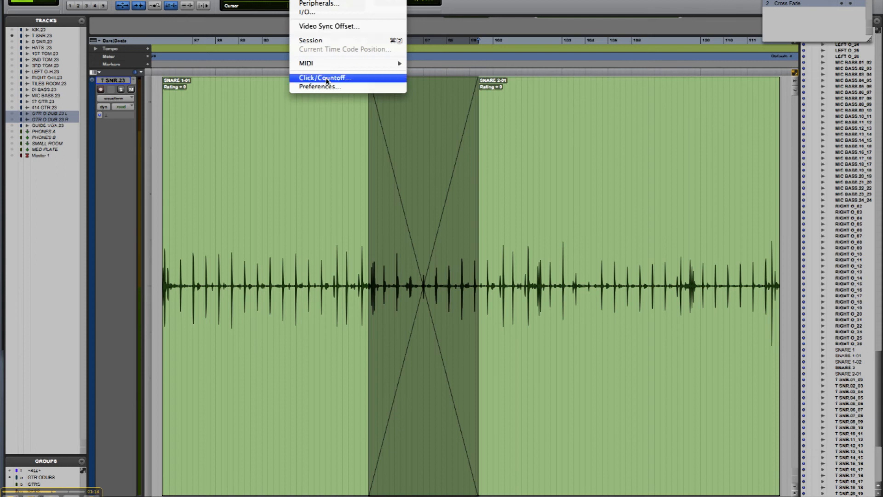
left_click(319, 87)
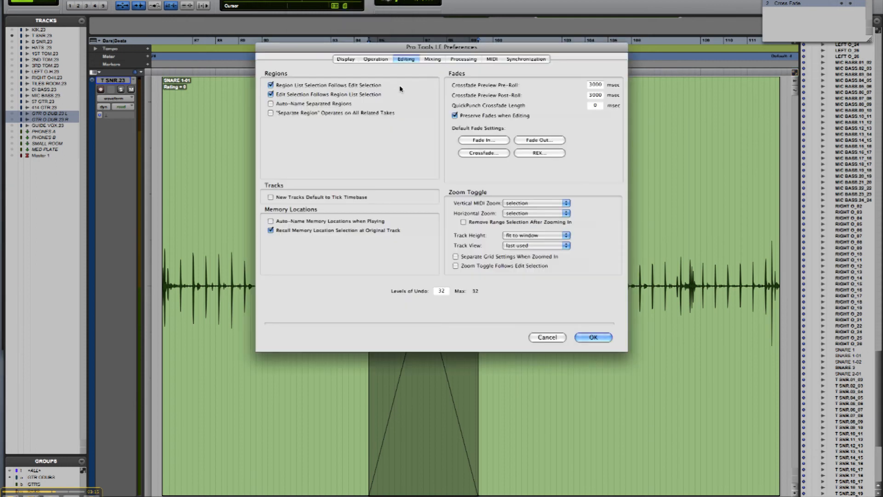
mouse_move(562, 161)
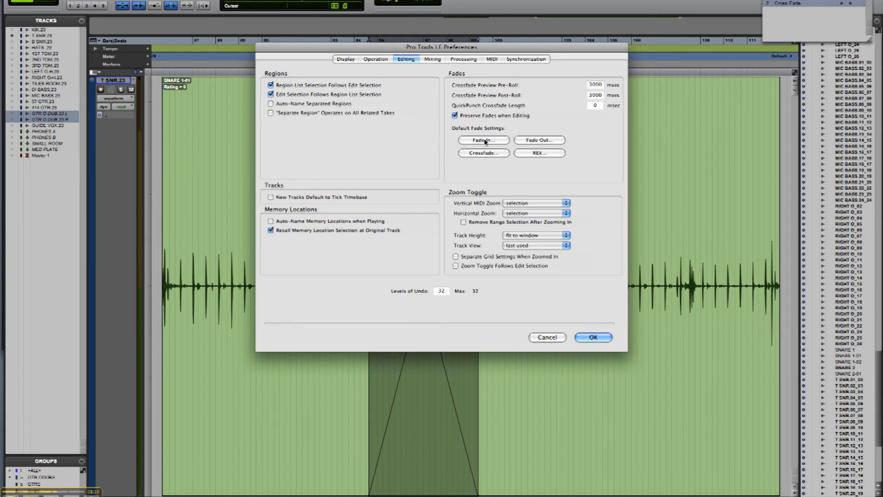
left_click(483, 140)
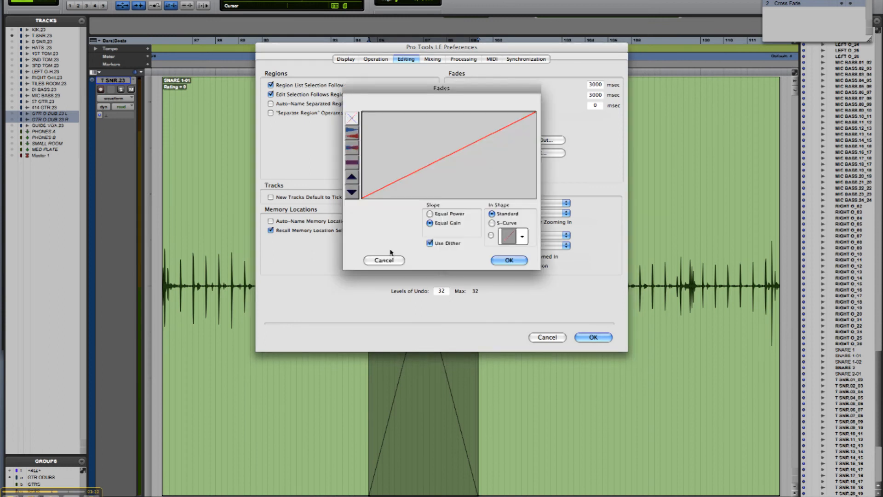
left_click(508, 259)
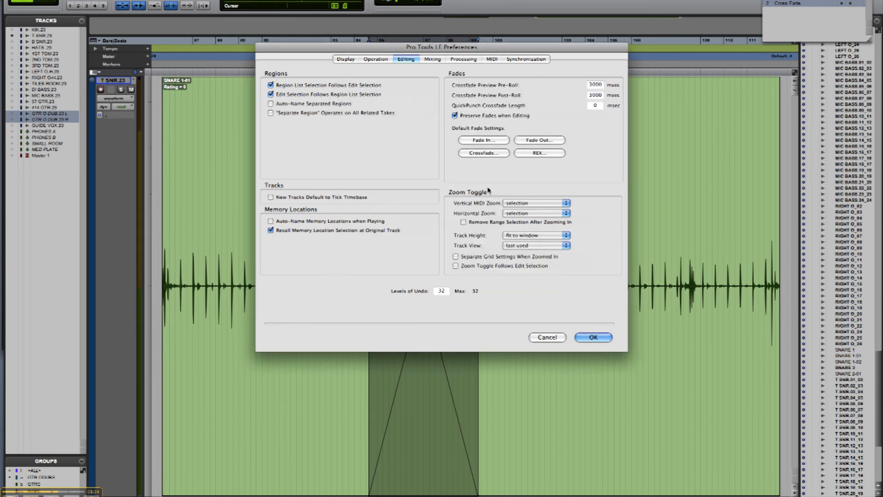